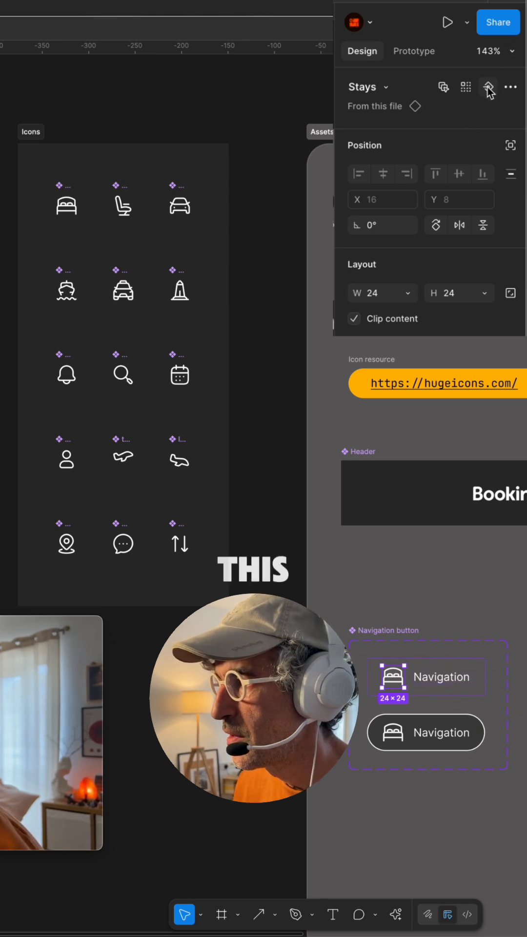
# Create an instance-swap property named Icon for the bed icon
pyautogui.click(488, 87)
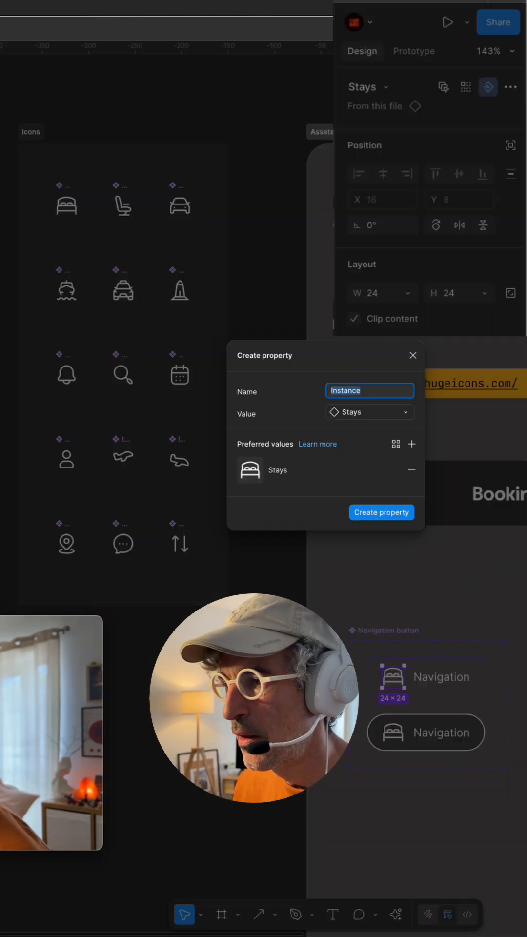
pyautogui.write('Icon')
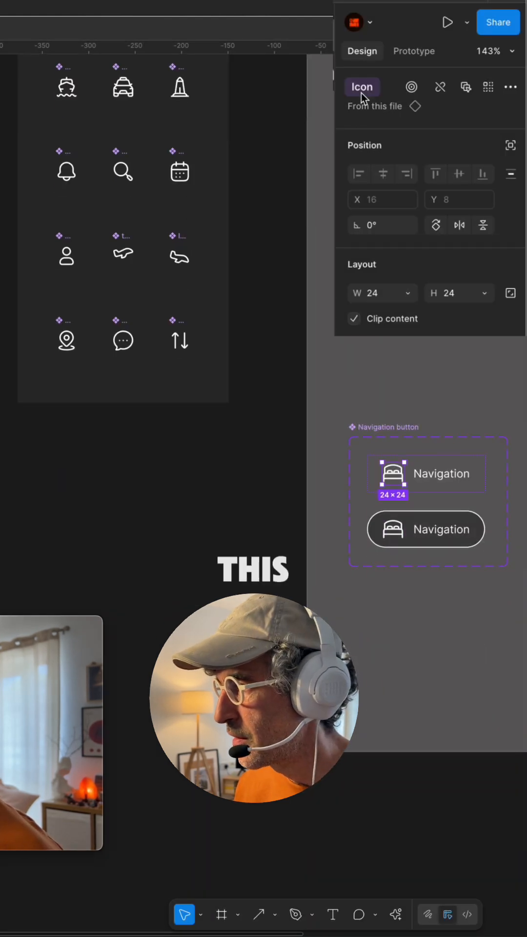
# Link the second variant's bed icon to the existing Icon property
pyautogui.click(425, 528)
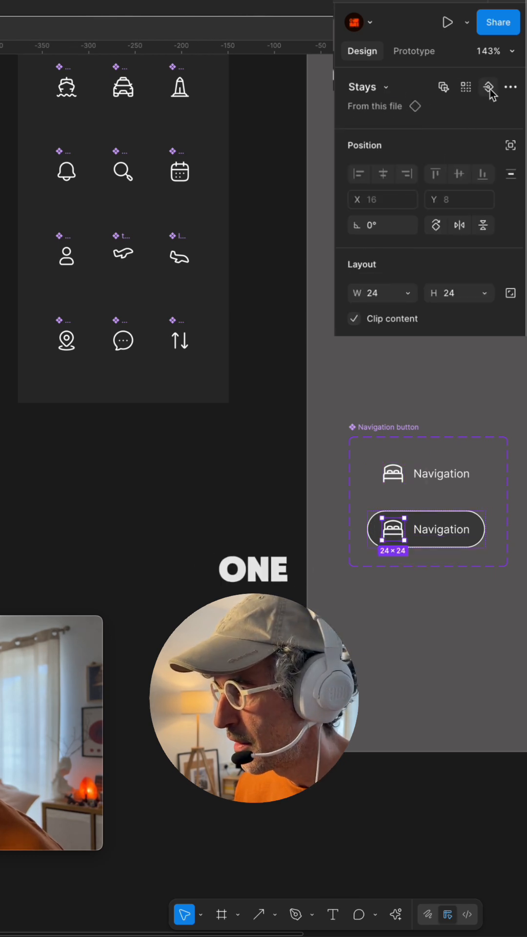
pyautogui.click(487, 87)
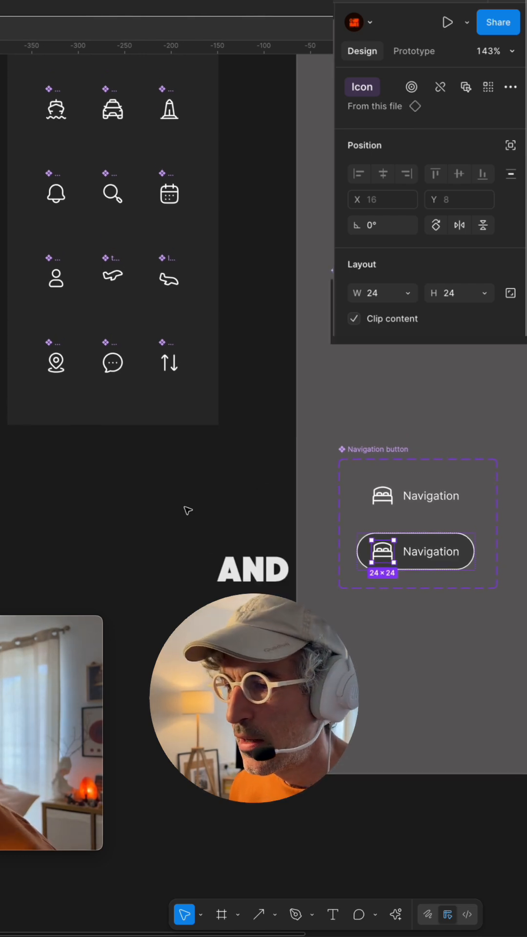
pyautogui.click(414, 496)
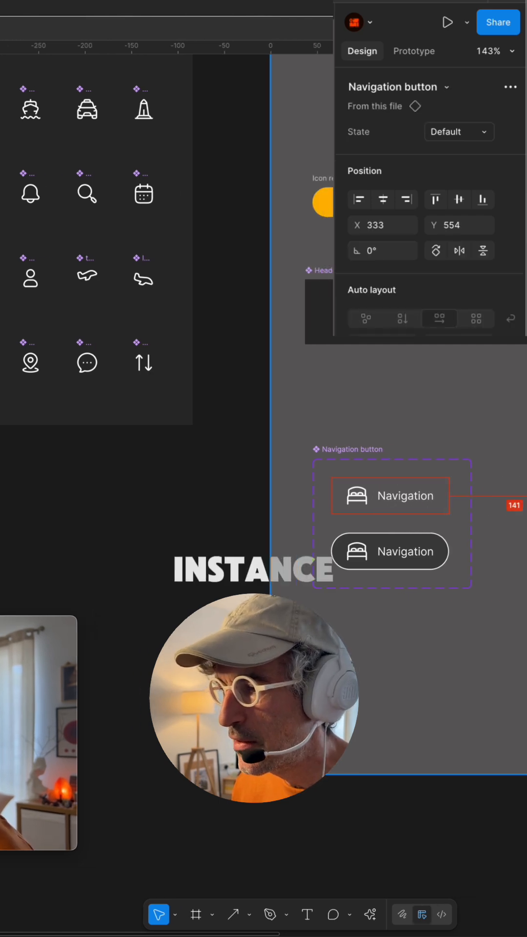
# Set the button instance's label to Taxi and swap its icon to the taxi
pyautogui.click(458, 131)
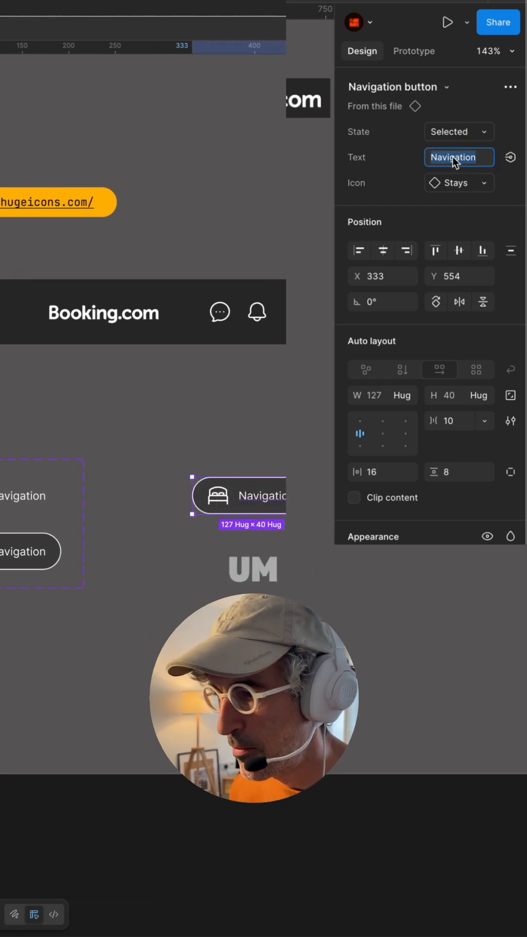
pyautogui.write('Taxi')
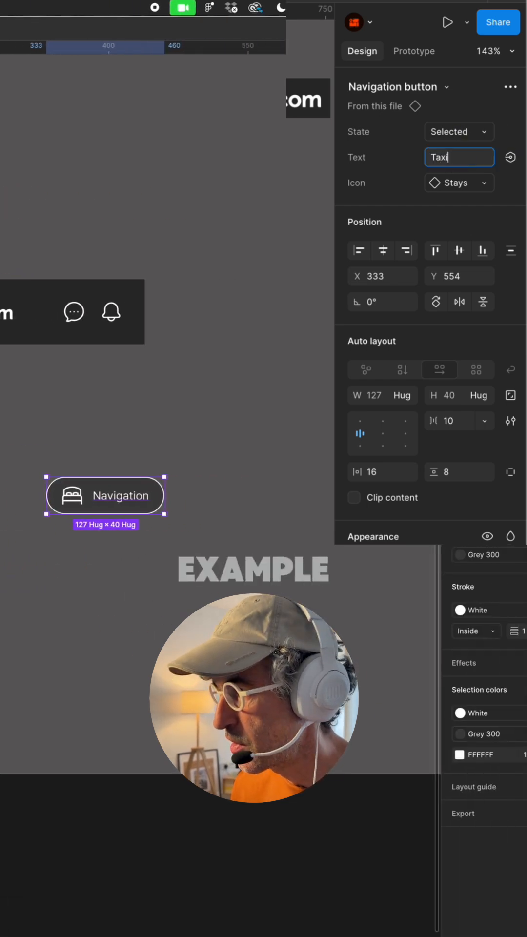
pyautogui.click(458, 182)
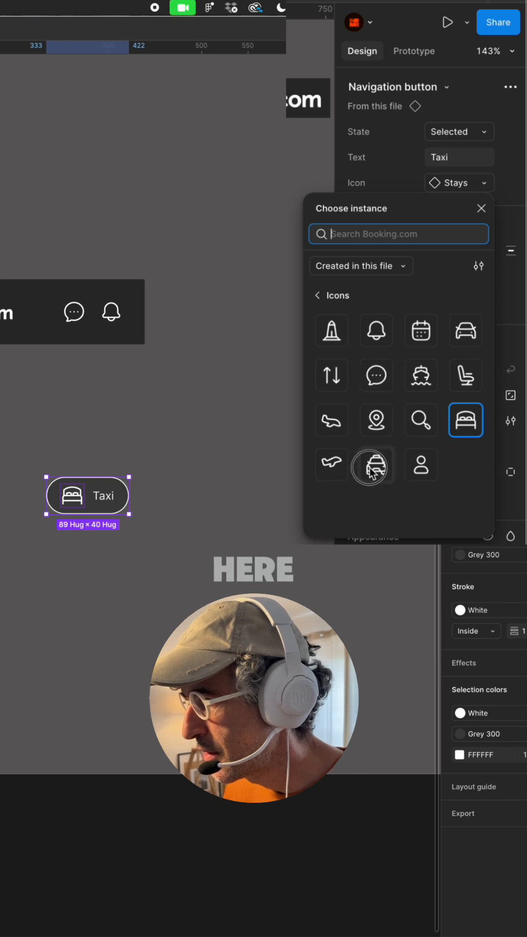
pyautogui.click(371, 465)
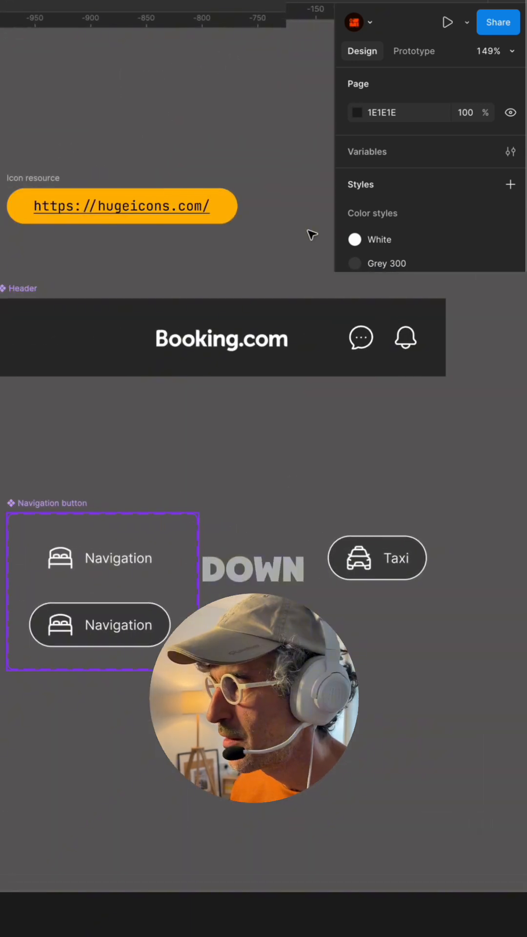
# Open the Icon property's edit settings on the Navigation button component set
pyautogui.click(101, 515)
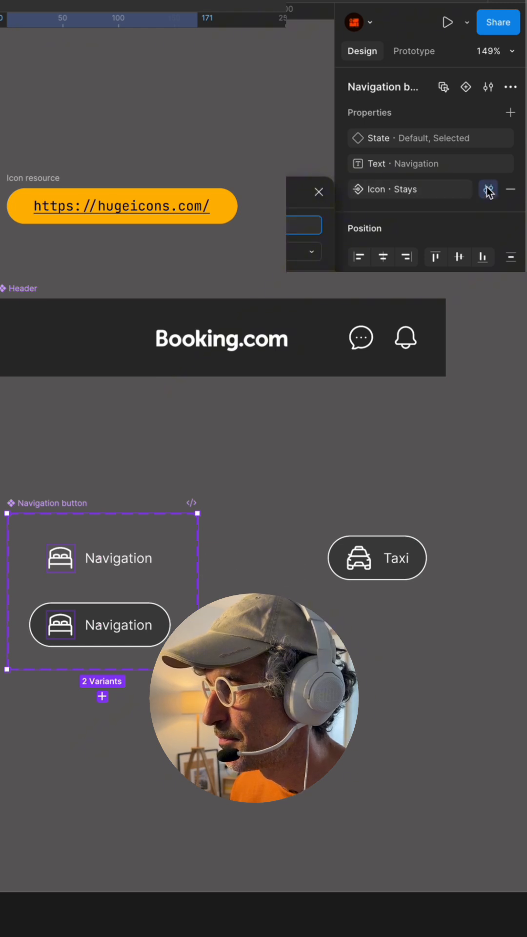
pyautogui.click(488, 189)
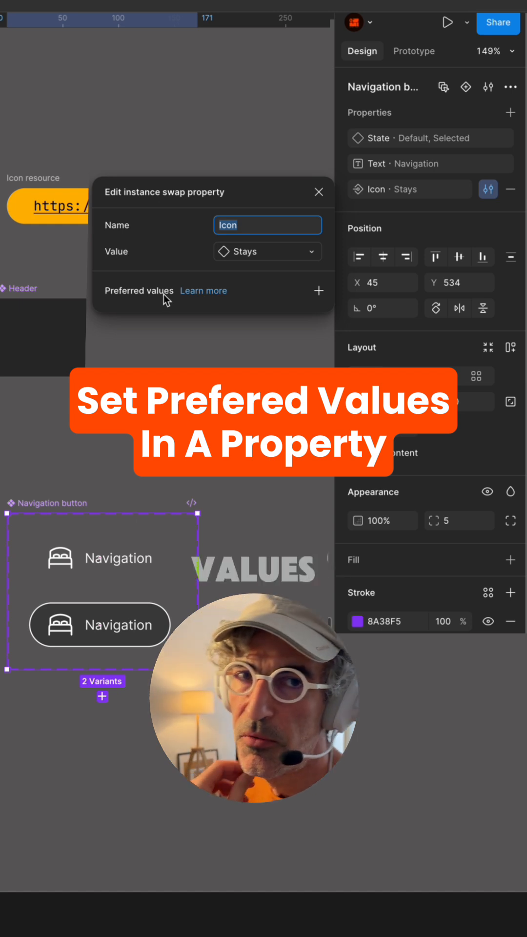
# Add Attractions, Car rental, Cruises, Stays and Taxi as the Icon property's preferred values
pyautogui.click(318, 291)
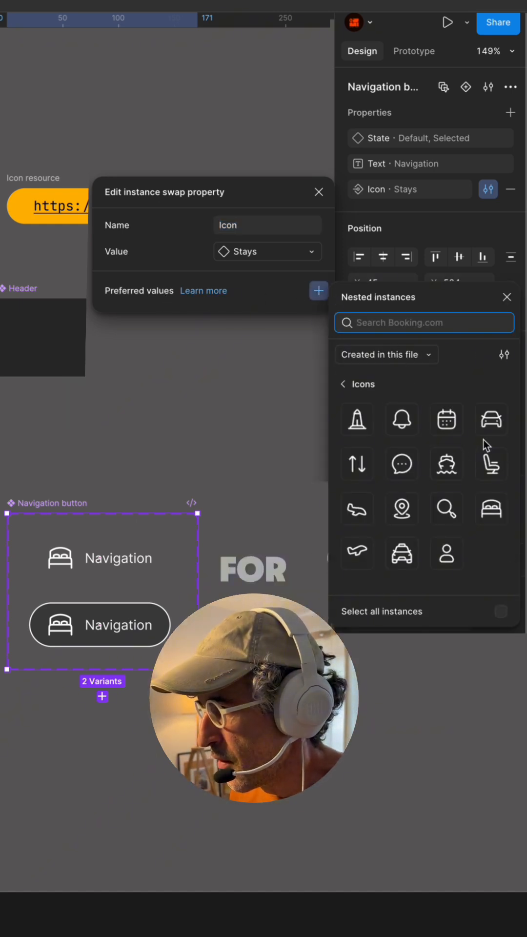
pyautogui.moveTo(446, 464)
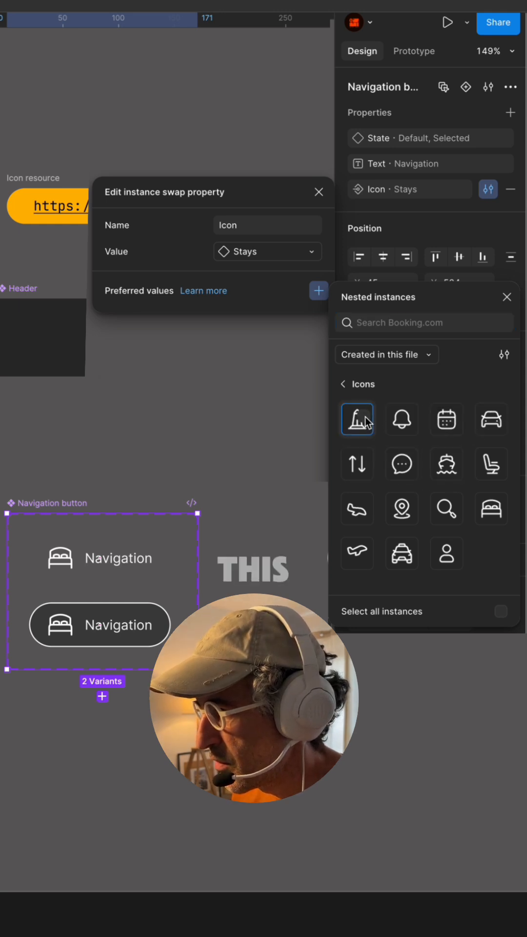
pyautogui.click(357, 418)
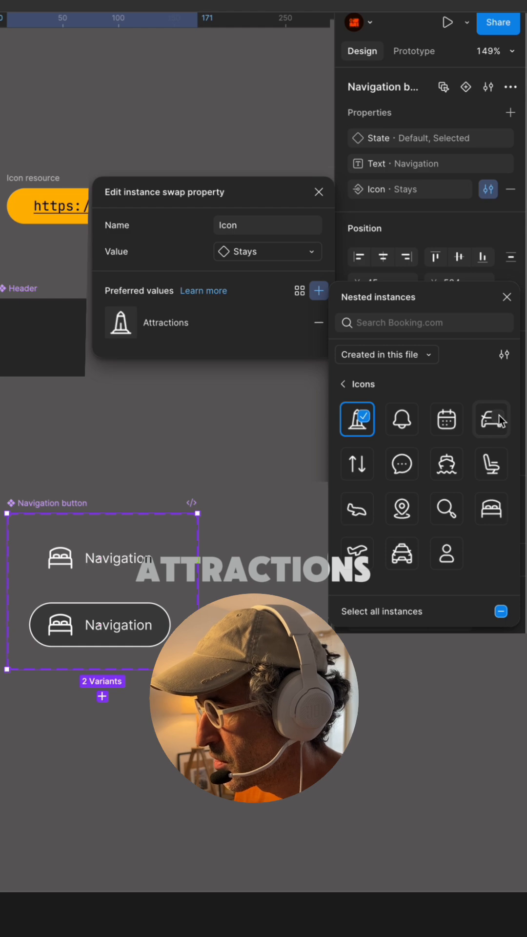
pyautogui.click(491, 419)
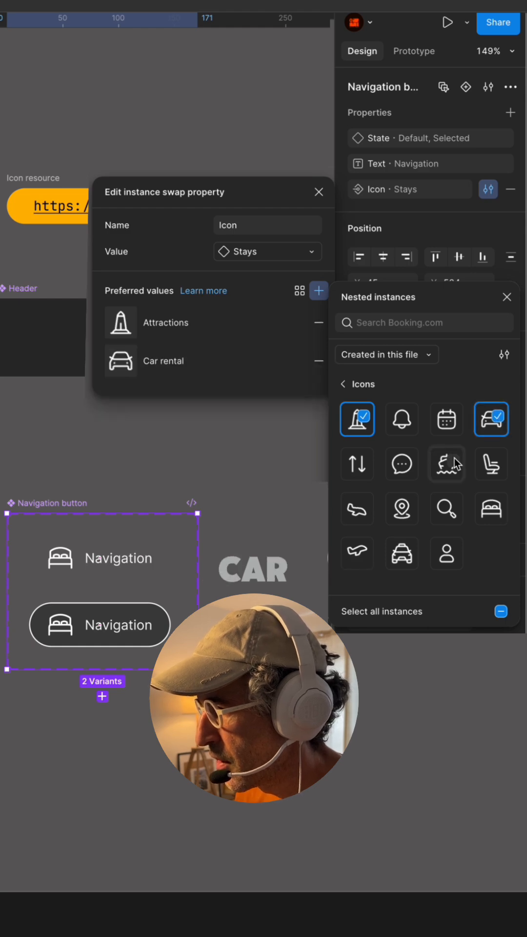
pyautogui.click(491, 463)
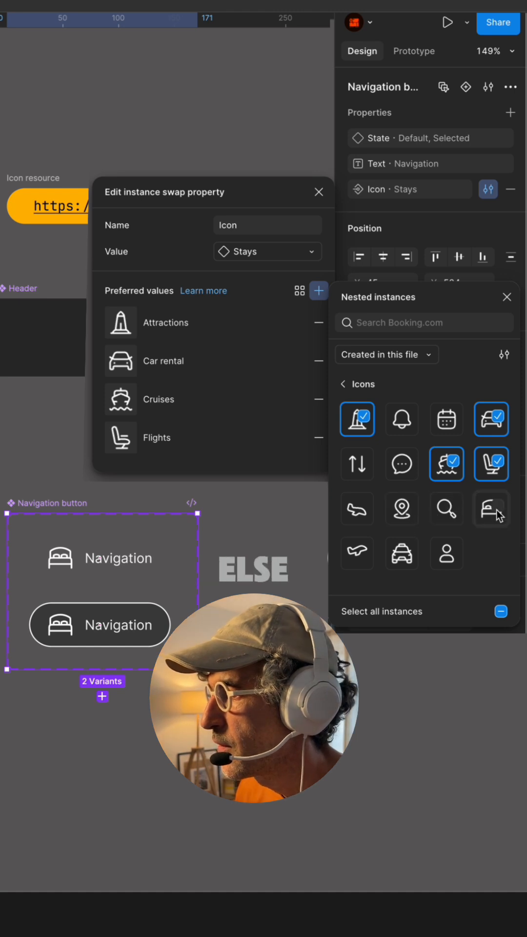
pyautogui.click(490, 509)
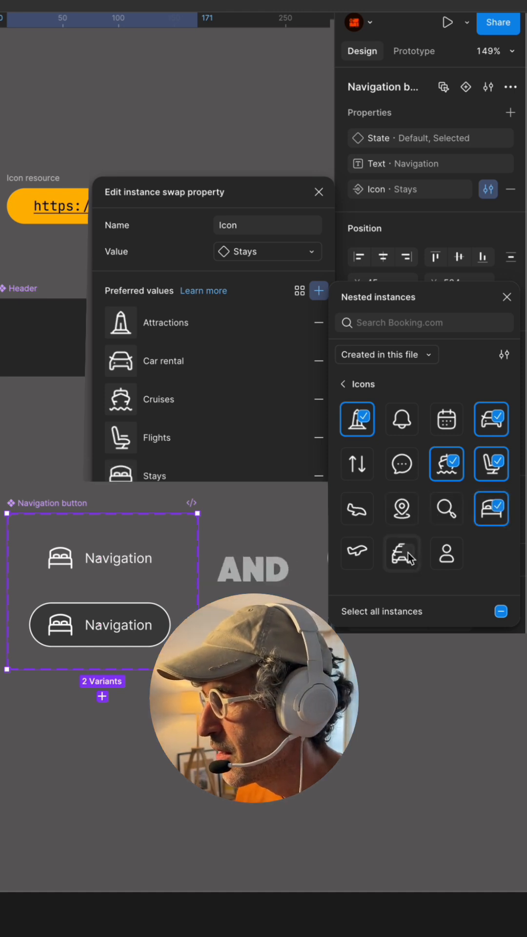
pyautogui.click(401, 552)
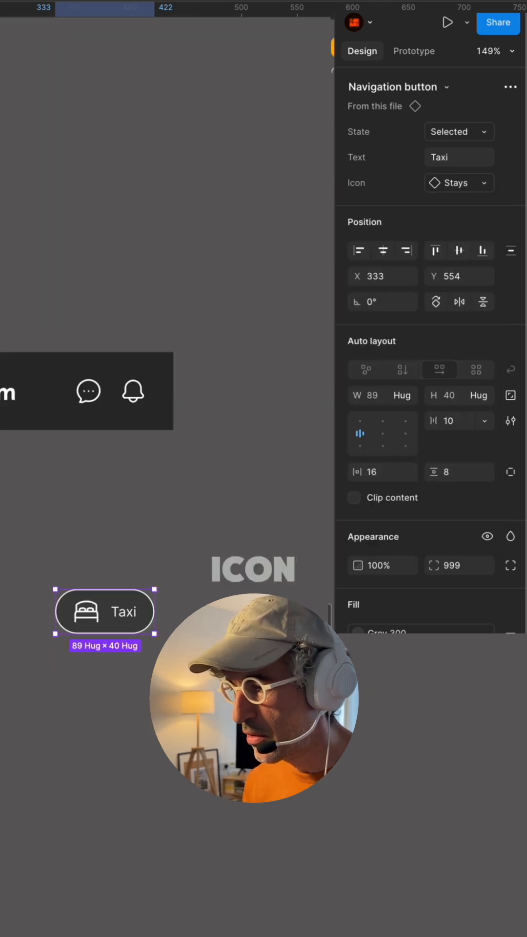
pyautogui.click(458, 156)
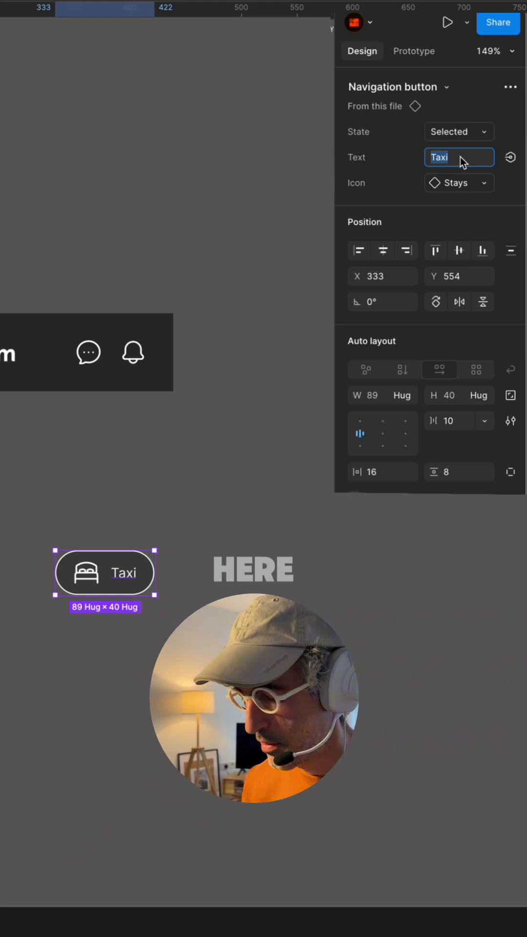